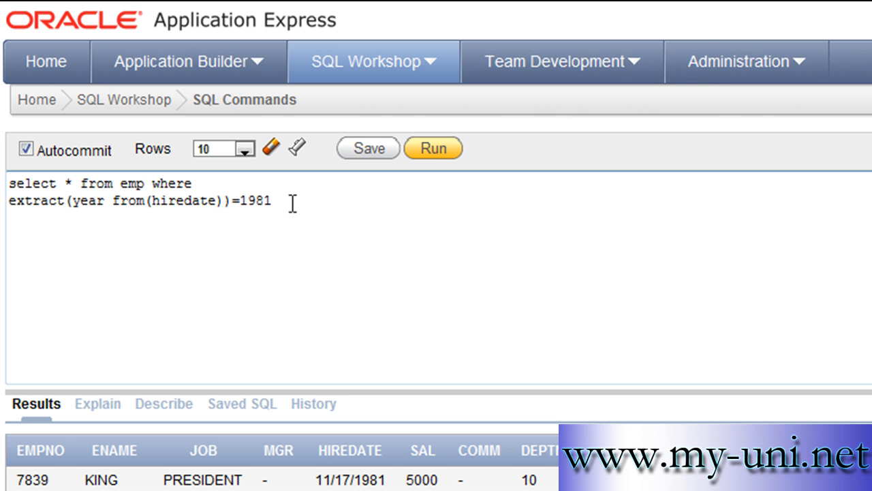
Overwrite the previous 1981 hires query with a new one starting 'sel'
key(ctrl+a)
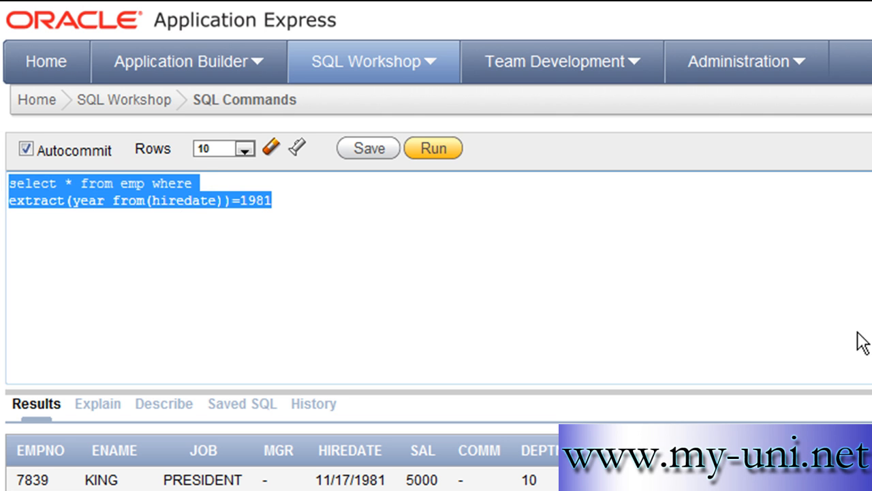
text(select coun)
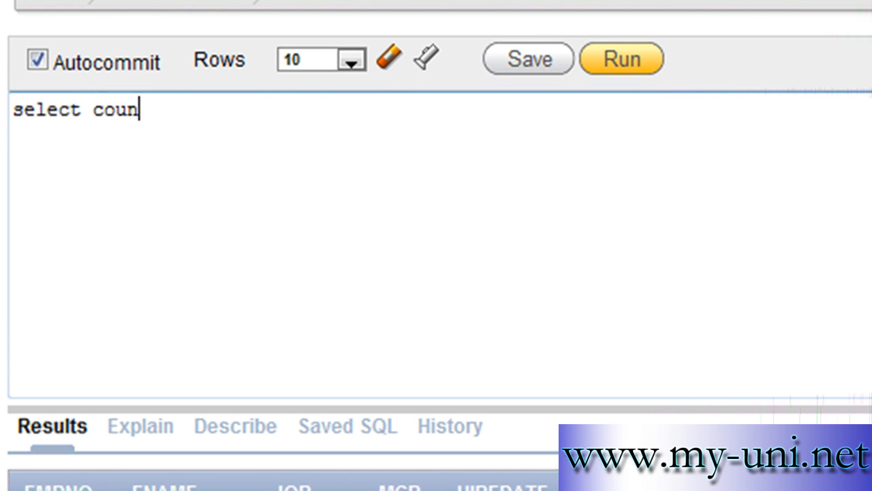
Type 'select count(empno), deptno from emp' as the query's opening
text(t(em)
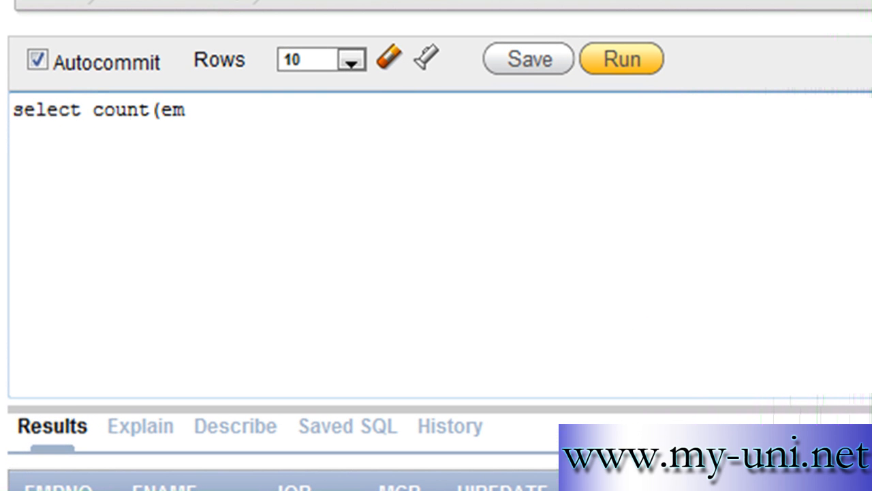
text(pno))
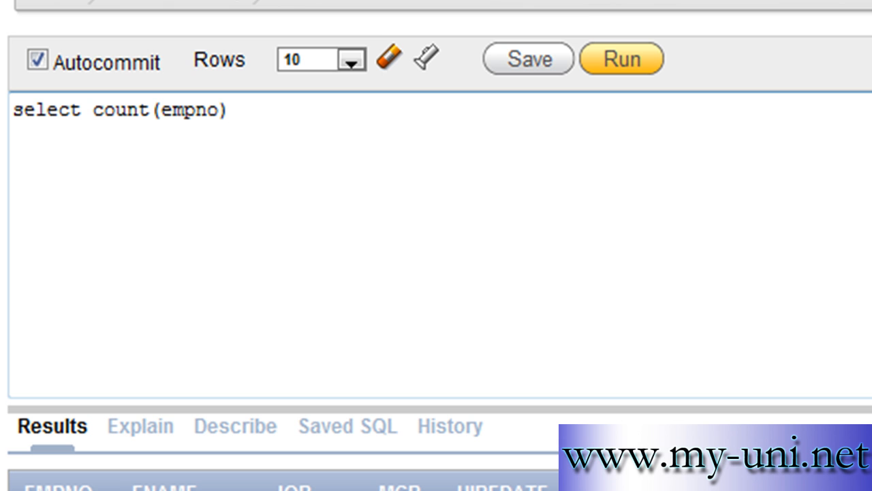
text(, deptno fr)
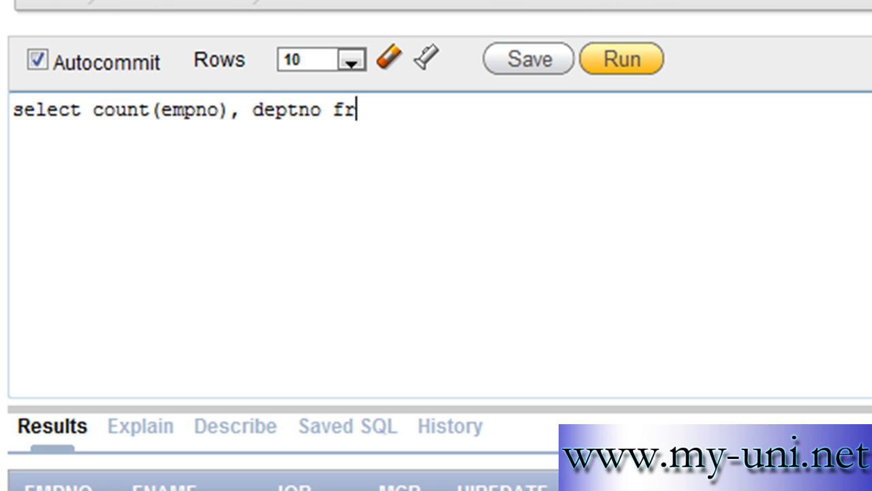
text(om emp)
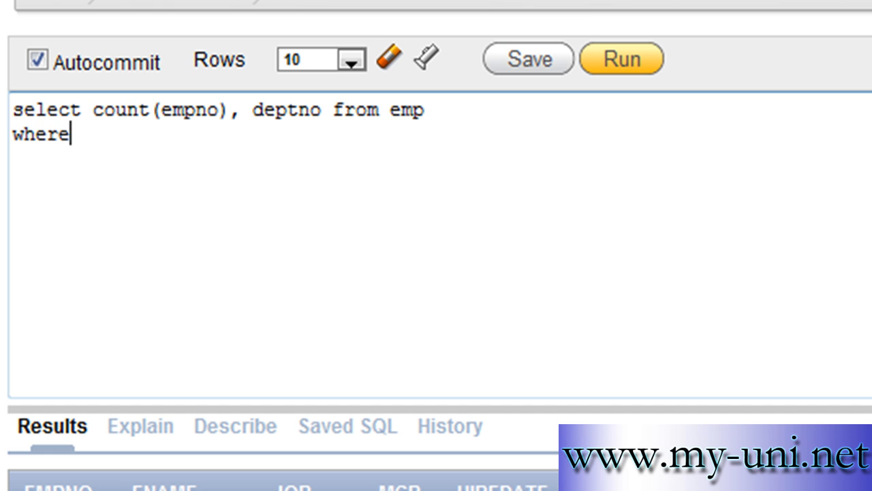
Add the filter 'where extract(year from(hiredate))=1981'
text(extrac)
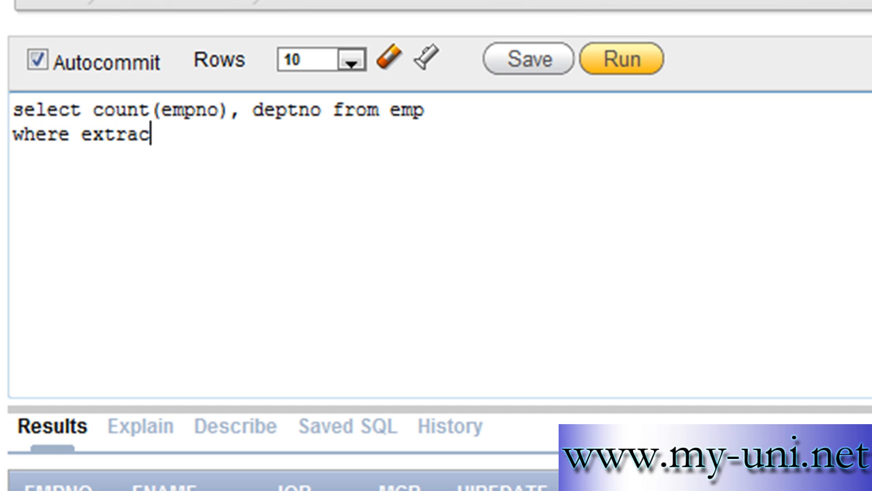
text(t(y)
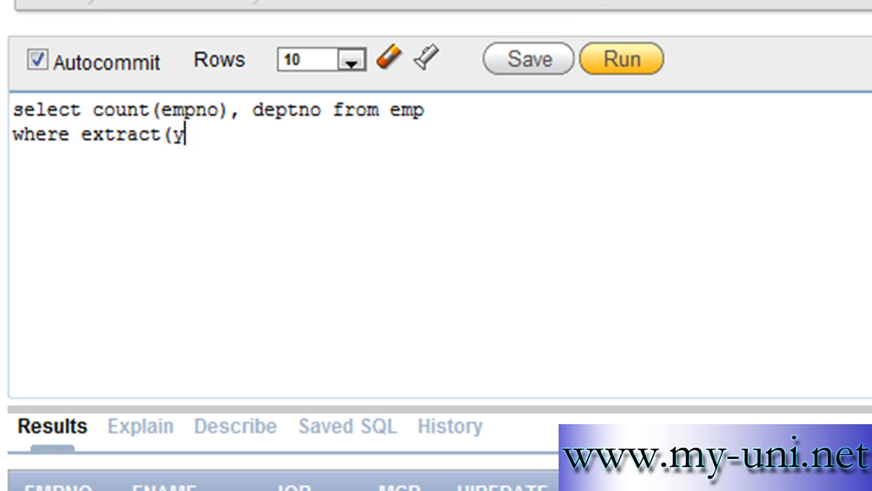
text(ear from)
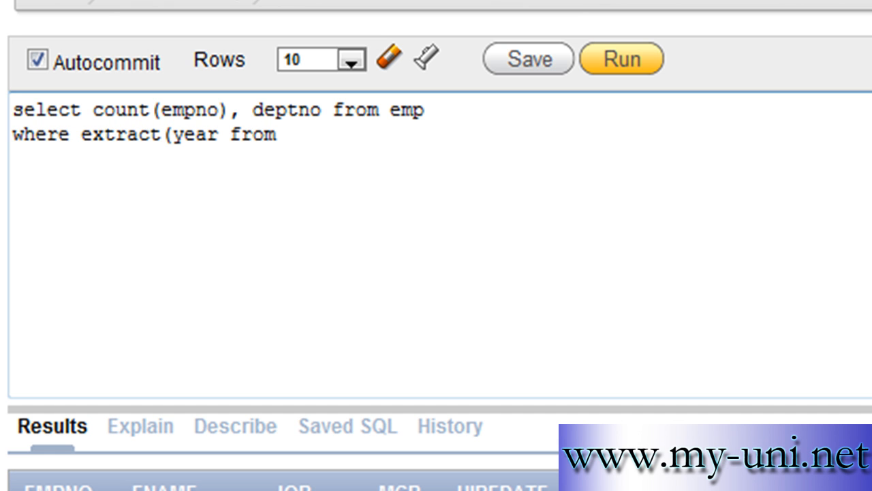
text(()
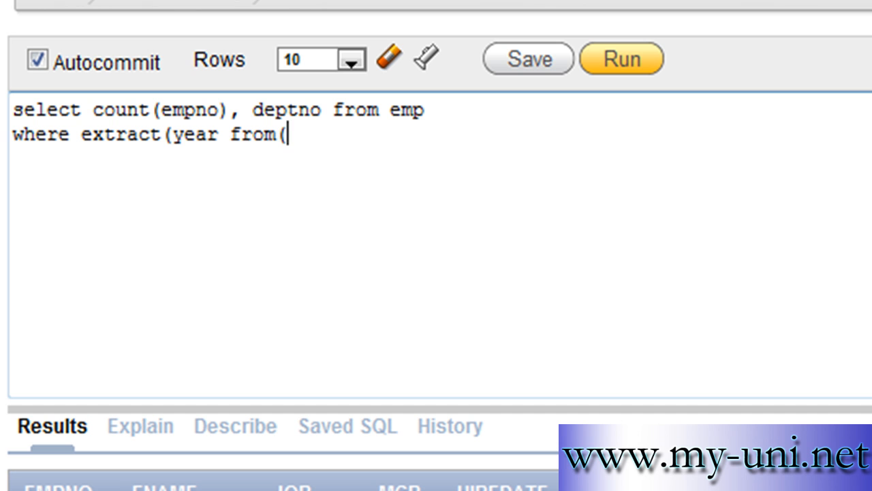
text(hireda)
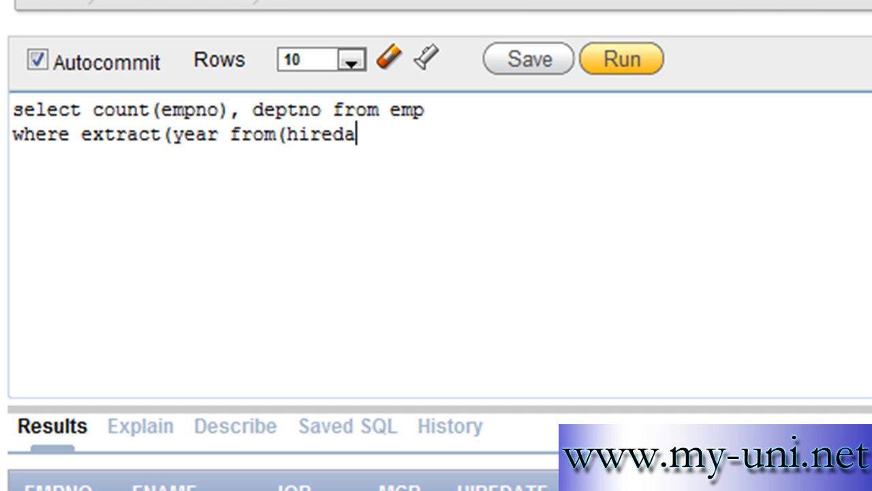
text(te))
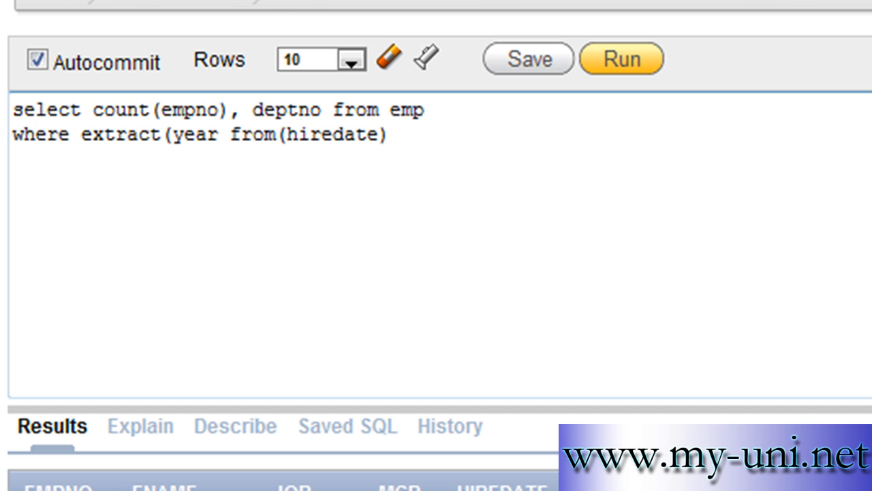
text()=)
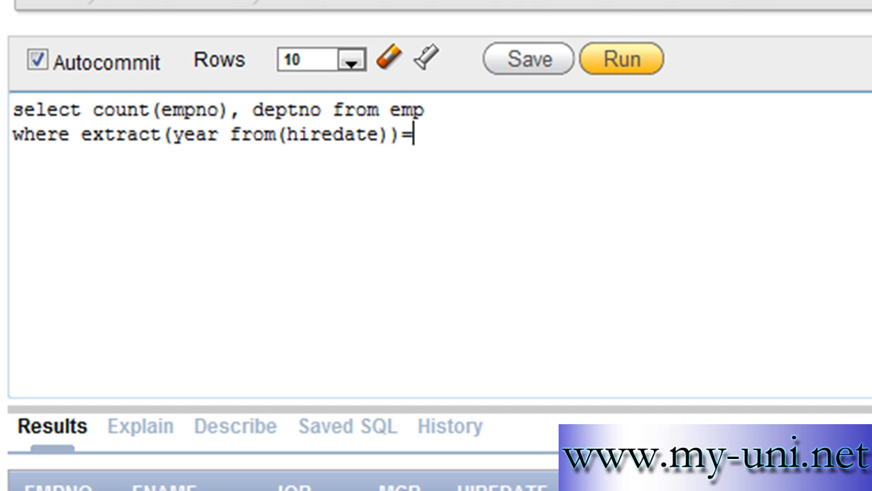
text(1981)
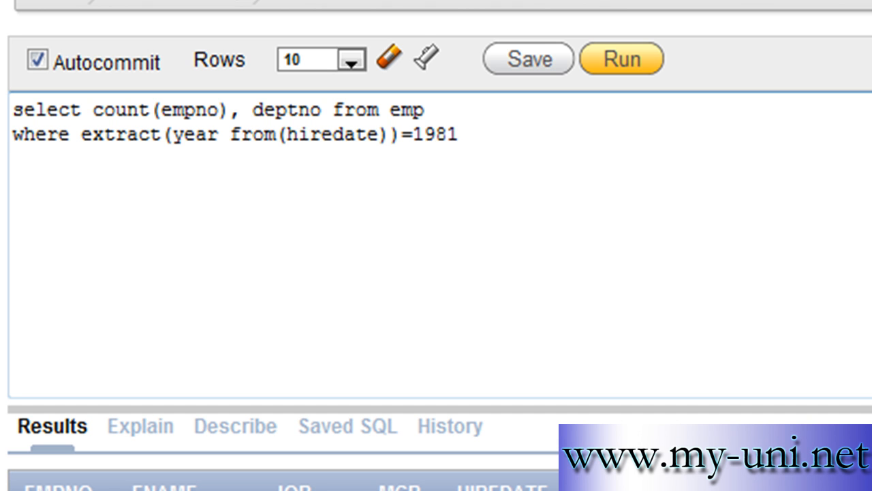
Append 'group by deptno' and run, getting counts 6, 2, 2 for departments 30, 20, 10
text(gr)
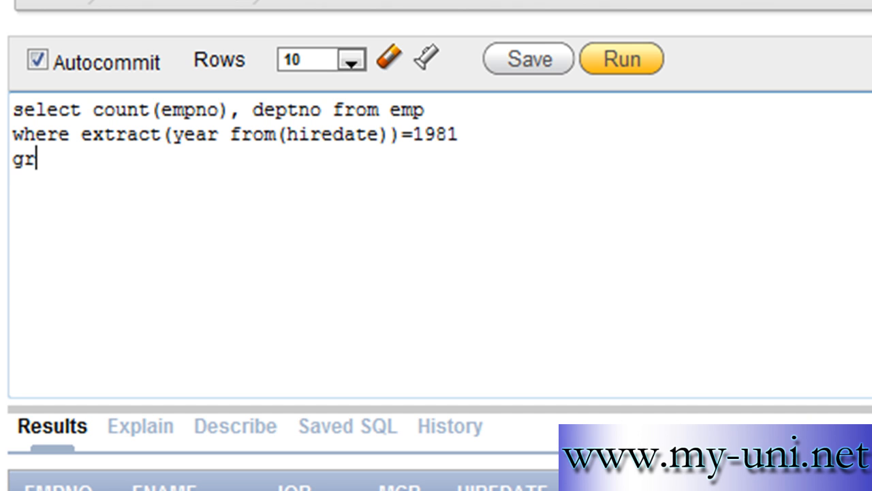
text(oup by de)
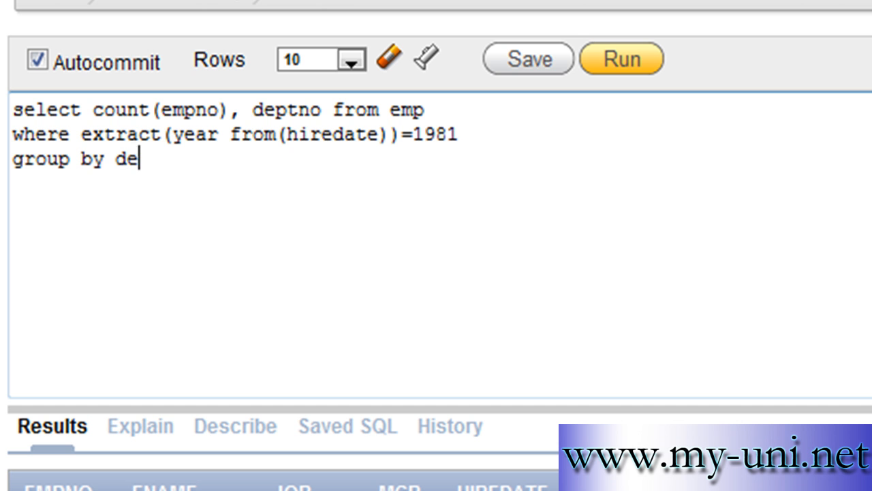
text(ptno)
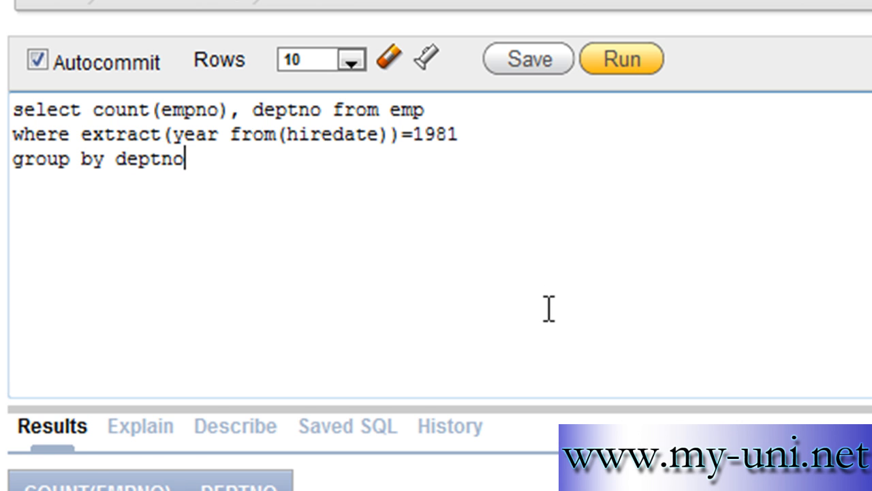
click(621, 59)
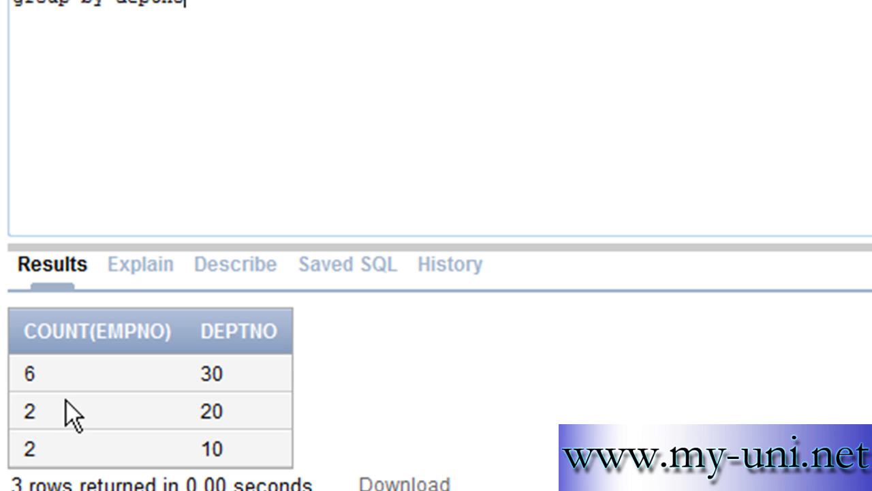
mouse_move(7, 413)
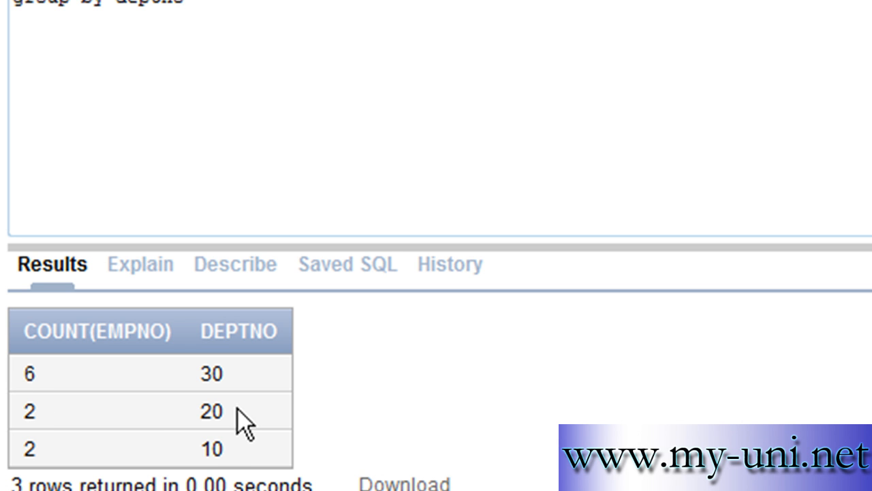
mouse_move(96, 474)
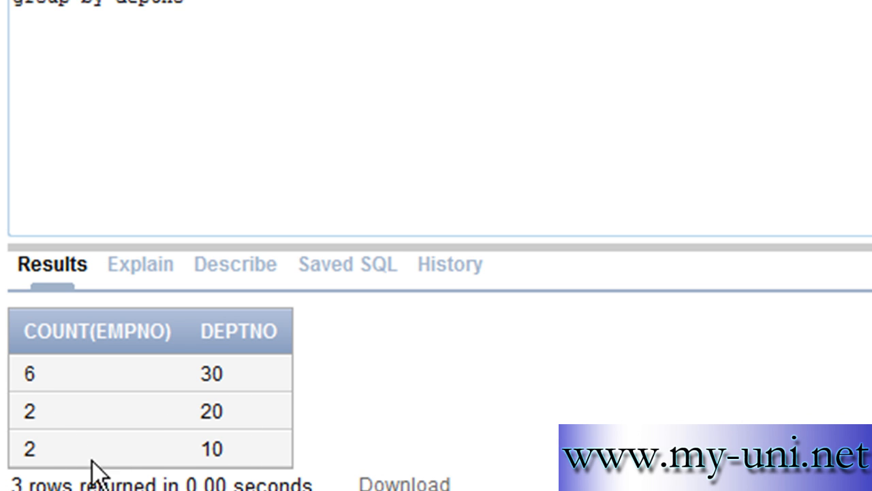
mouse_move(548, 303)
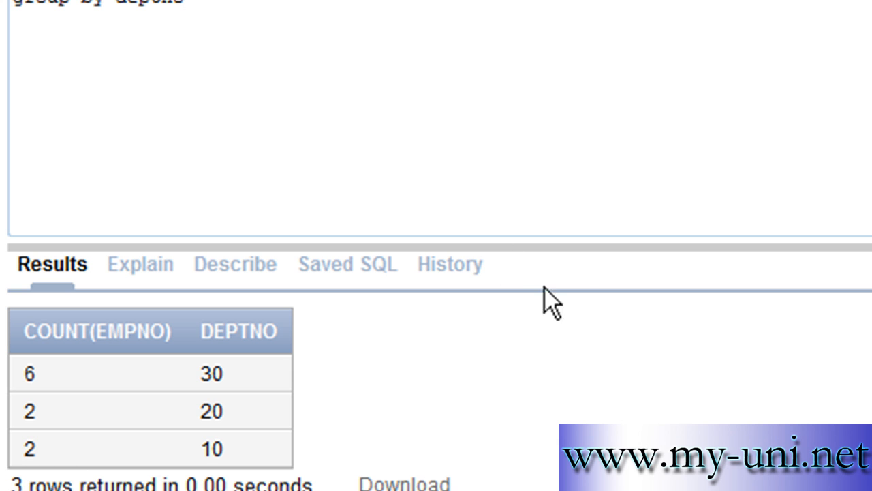